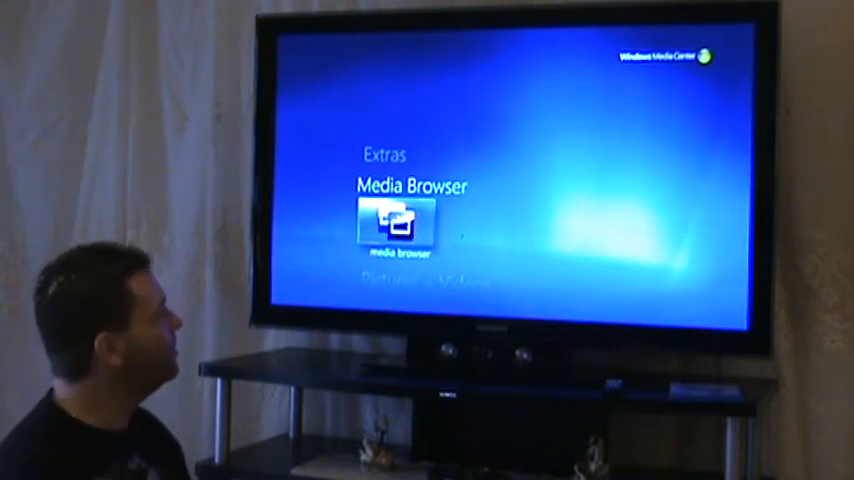
Launch the Media Browser tile from Extras to show TV Series, Cartoons, Home Movies and Movies.
{"action": "left_click", "coordinate": [396, 220]}
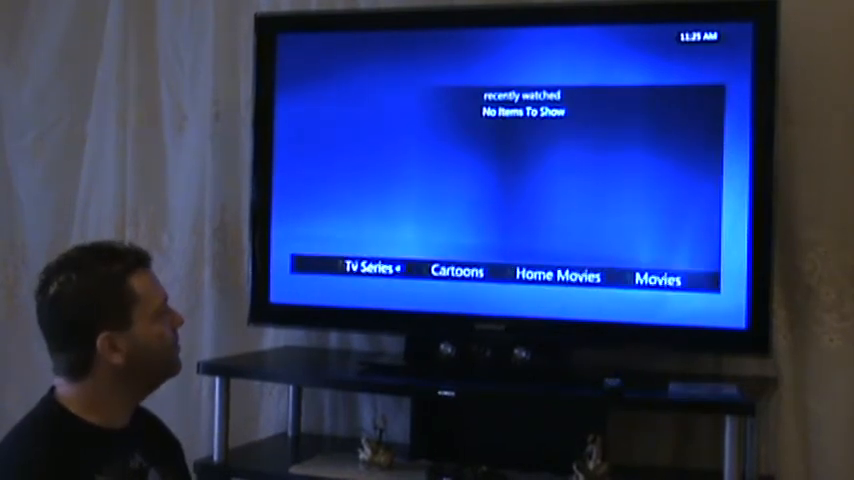